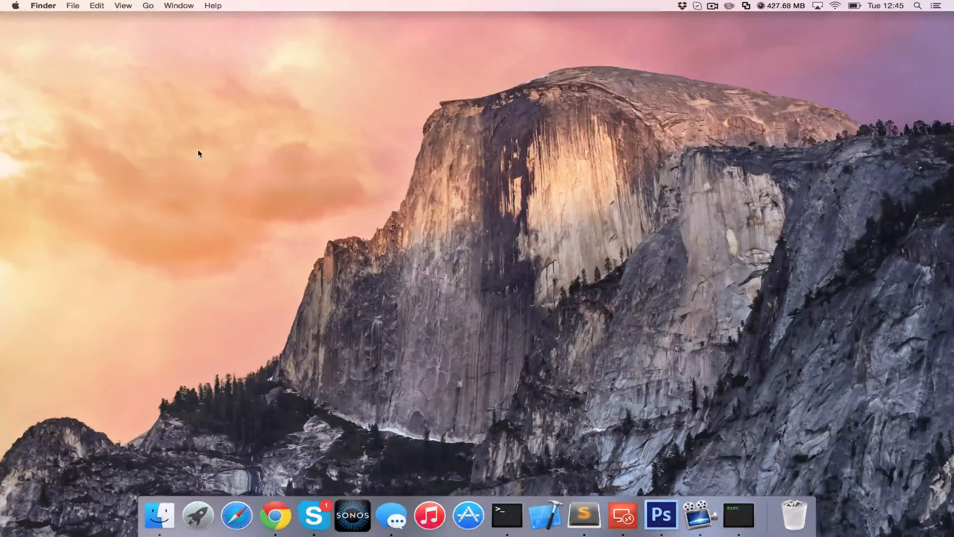
pyautogui.moveTo(20, 20)
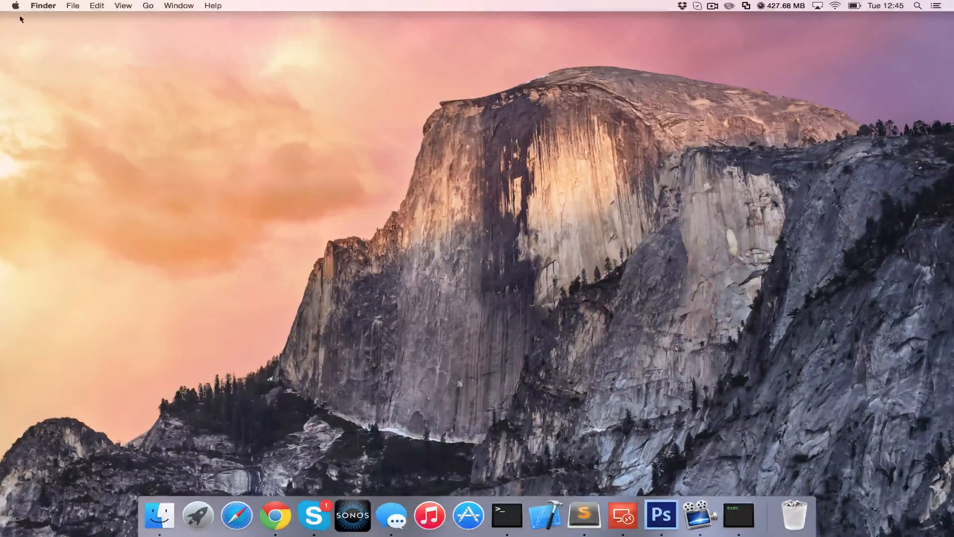
# Launch System Preferences from the Apple menu
pyautogui.click(14, 5)
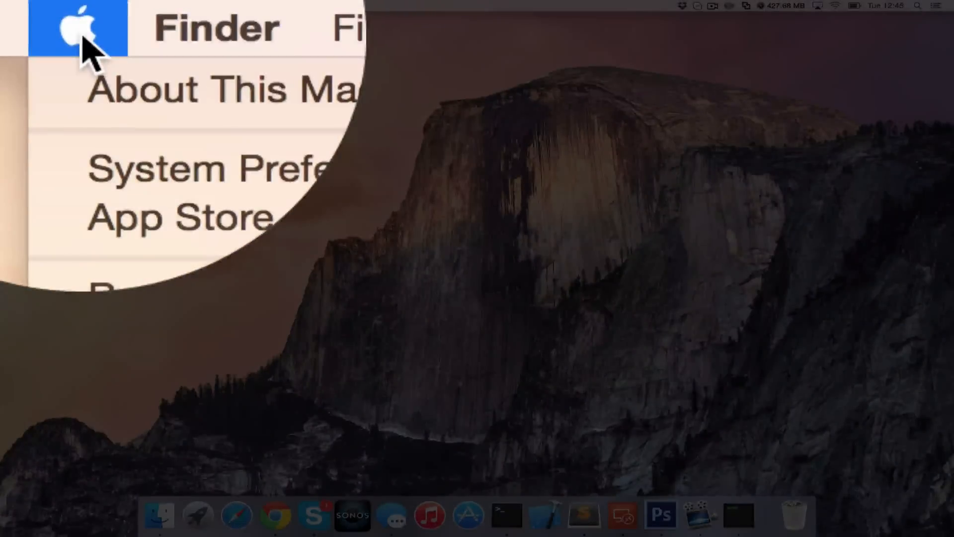
pyautogui.moveTo(290, 169)
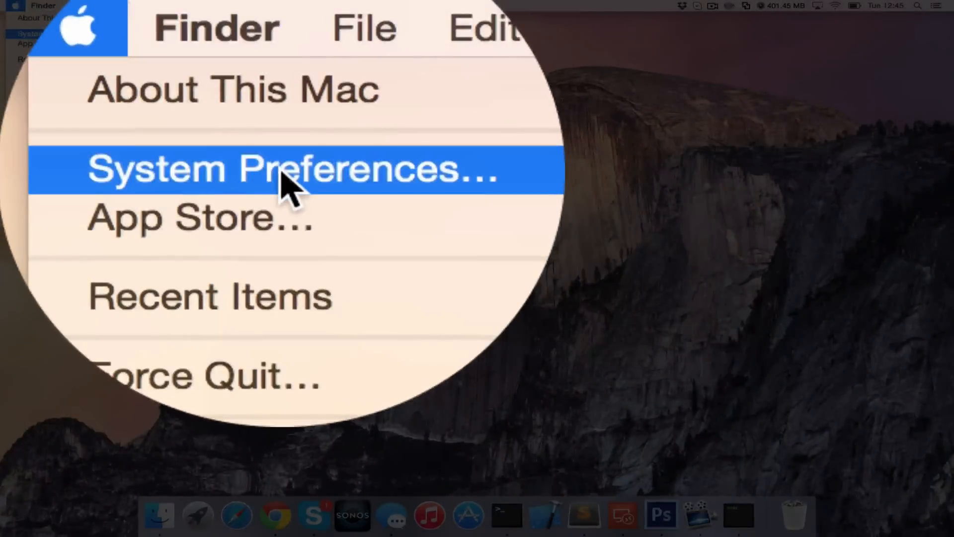
pyautogui.click(289, 168)
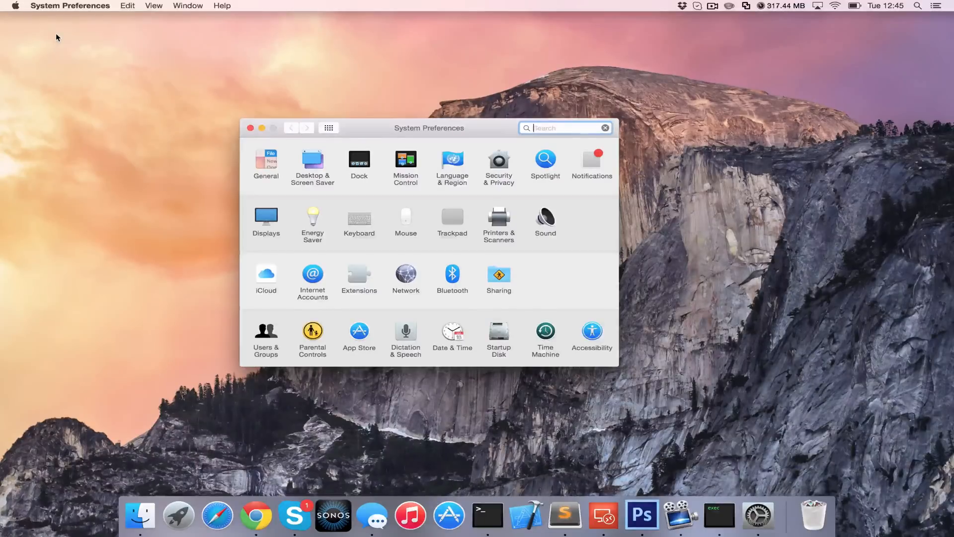
pyautogui.moveTo(411, 281)
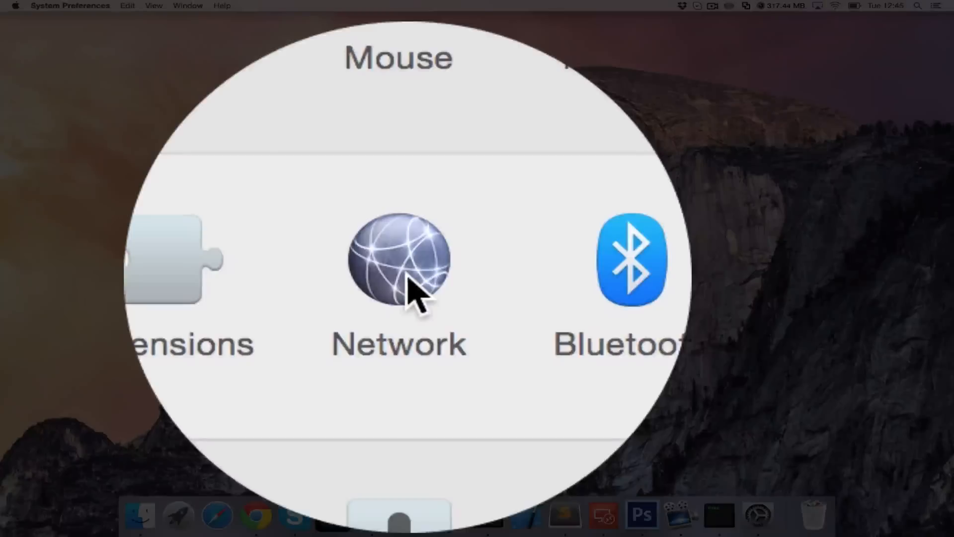
# Open the Network pane and start adding a new network service
pyautogui.click(398, 262)
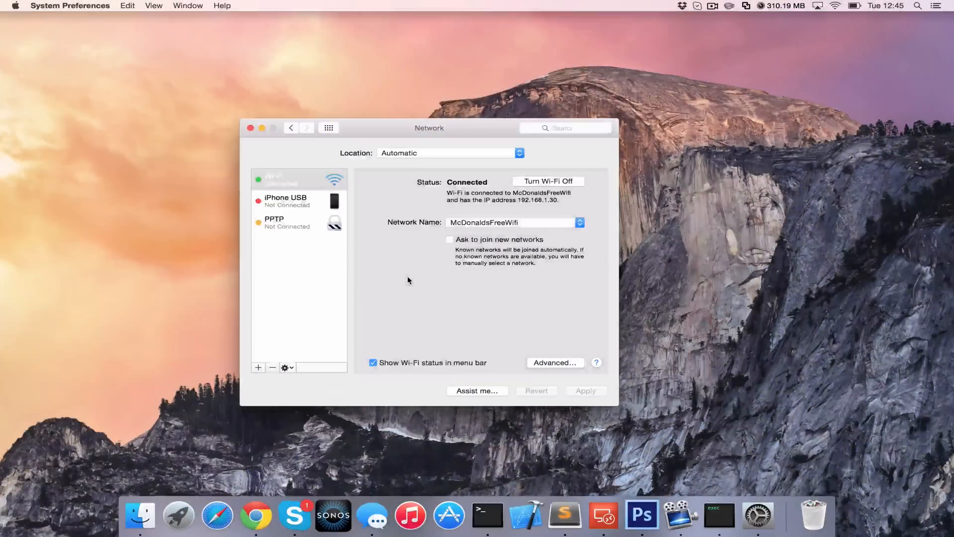
pyautogui.click(298, 179)
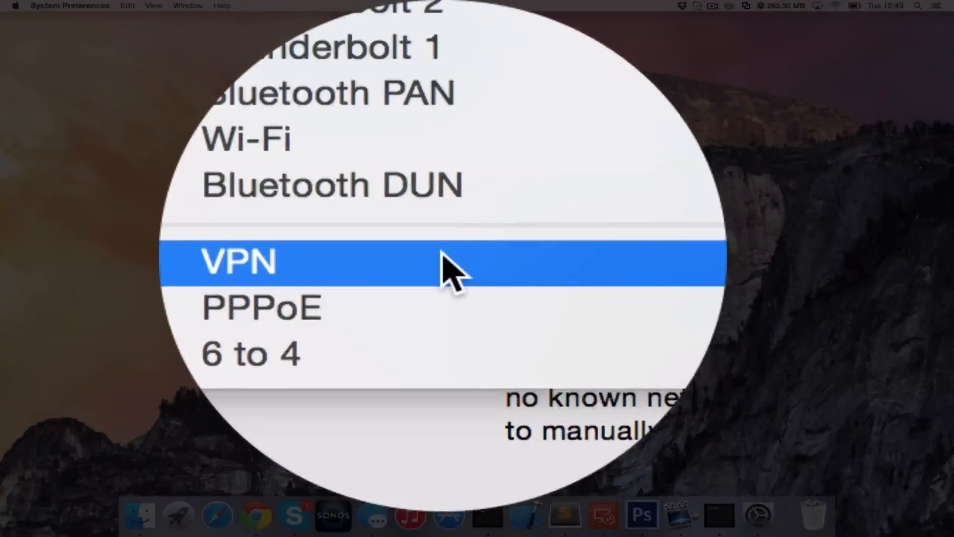
# Create a VPN interface service of type PPTP, keeping the name 'VPN (PPTP)'
pyautogui.click(238, 260)
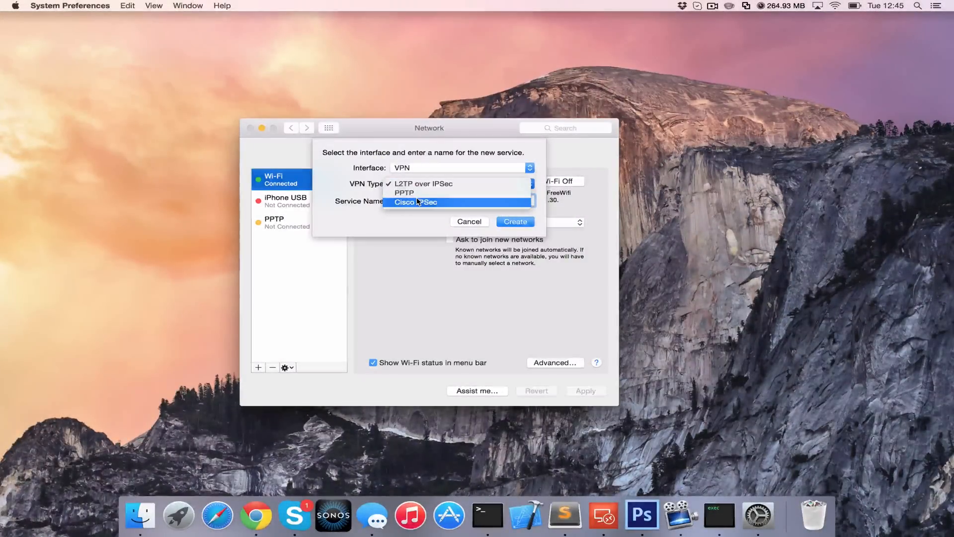
pyautogui.click(404, 192)
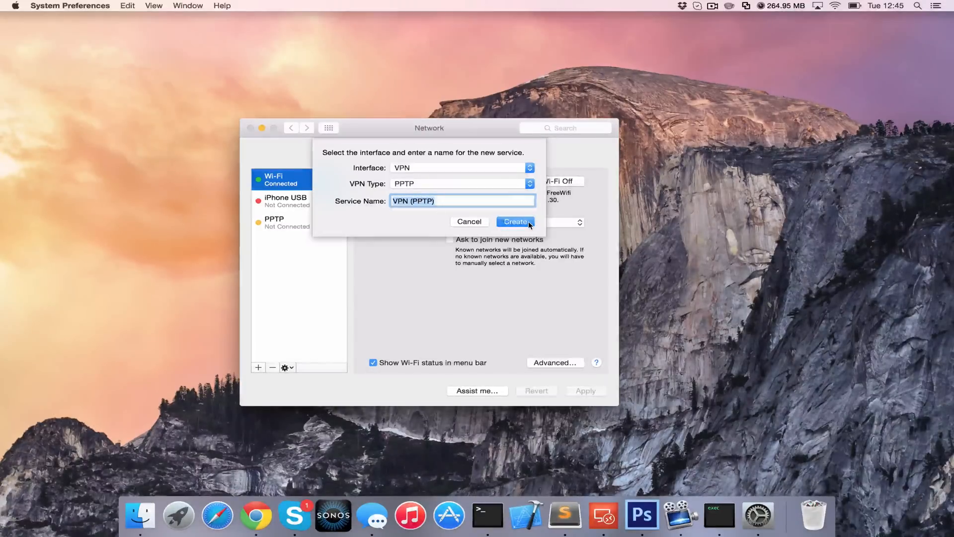
pyautogui.click(515, 220)
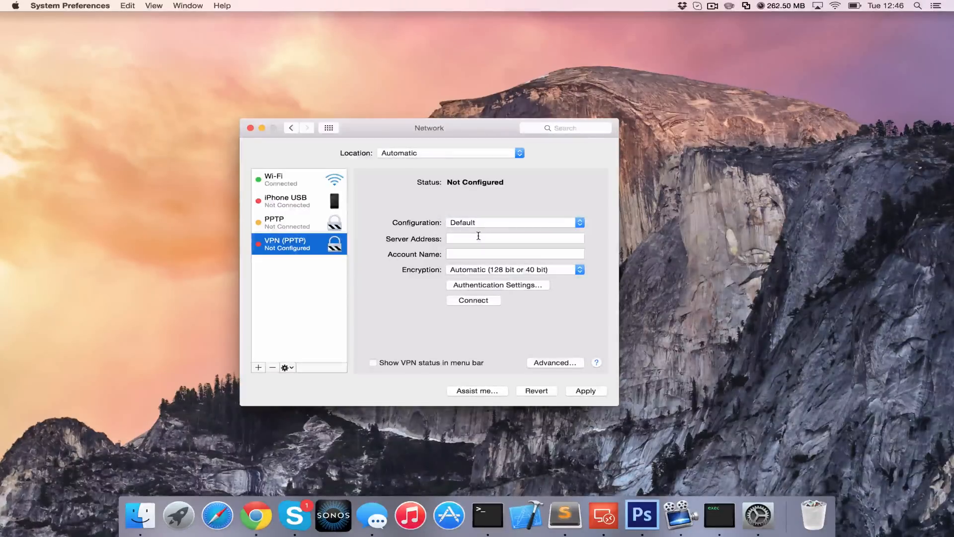
# Enter server address vpn.myworkplace.com and account name matt, then open Authentication Settings
pyautogui.click(514, 238)
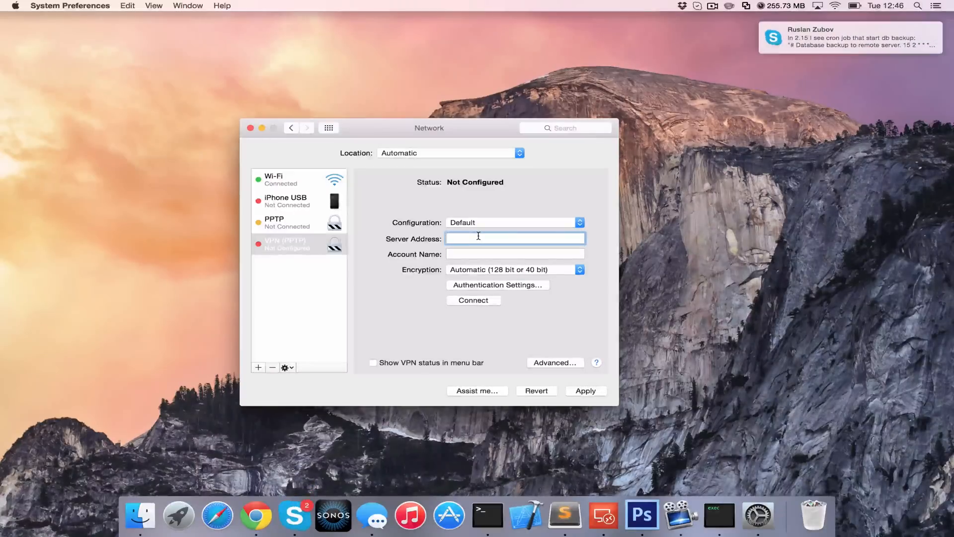
pyautogui.write('vpn.myworkplace.com')
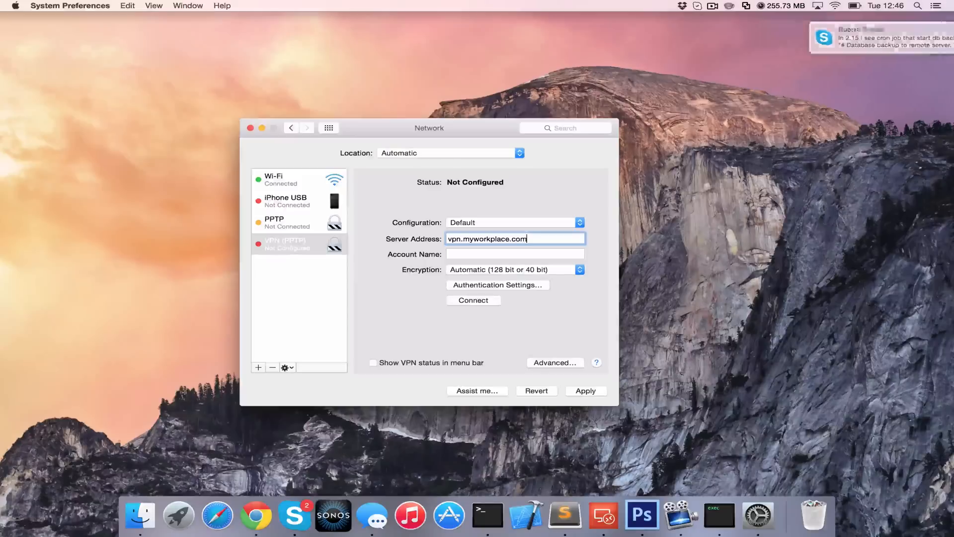
pyautogui.click(514, 254)
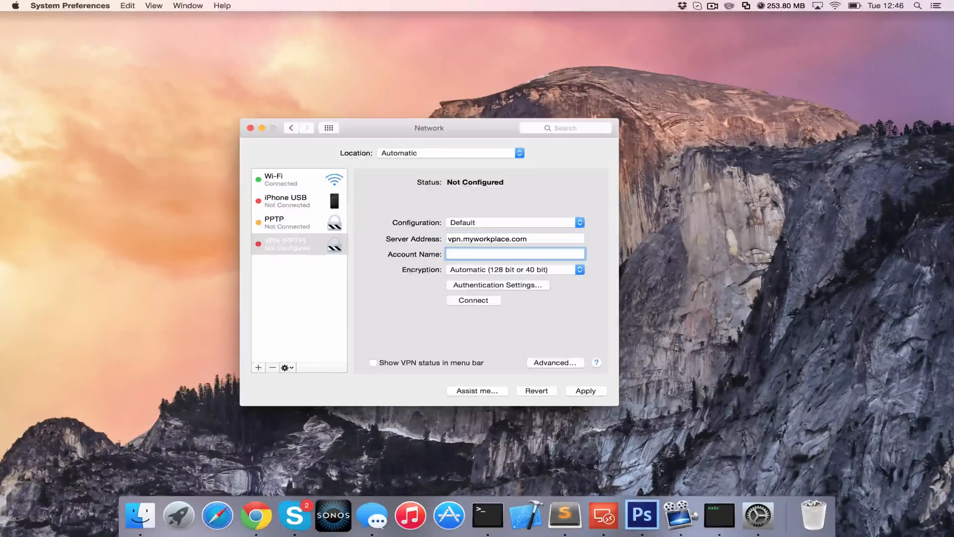
pyautogui.write('matt')
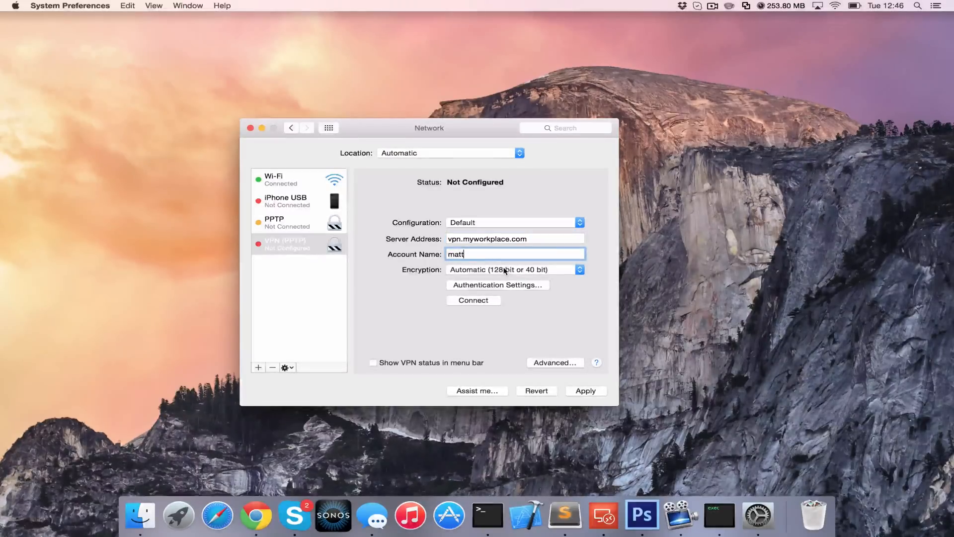
pyautogui.moveTo(511, 275)
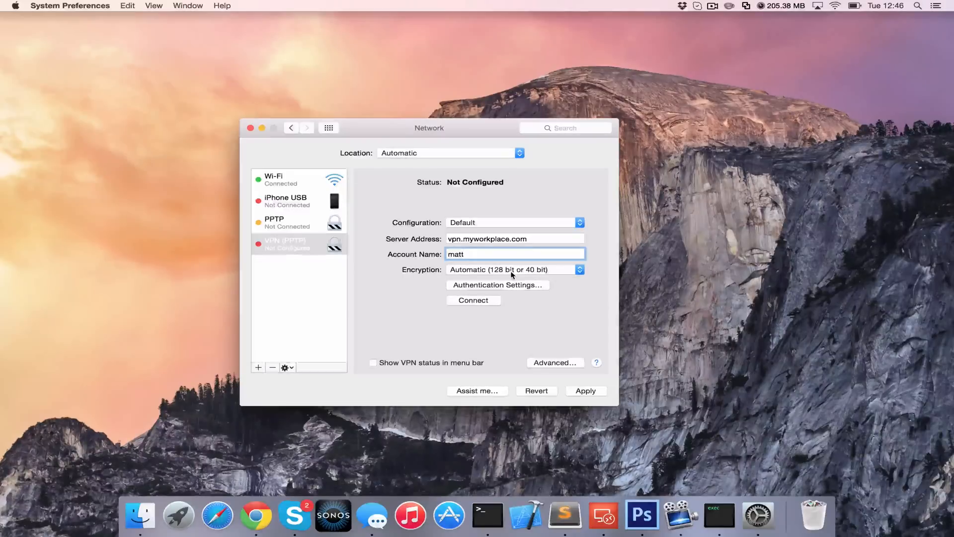
pyautogui.click(496, 285)
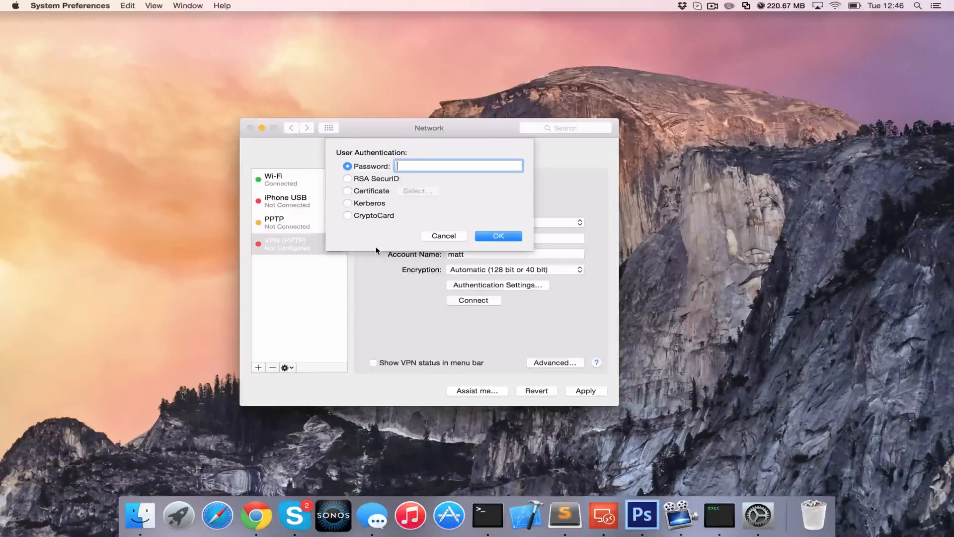
# Set the VPN password and enable 'Show VPN status in menu bar'
pyautogui.write('•••')
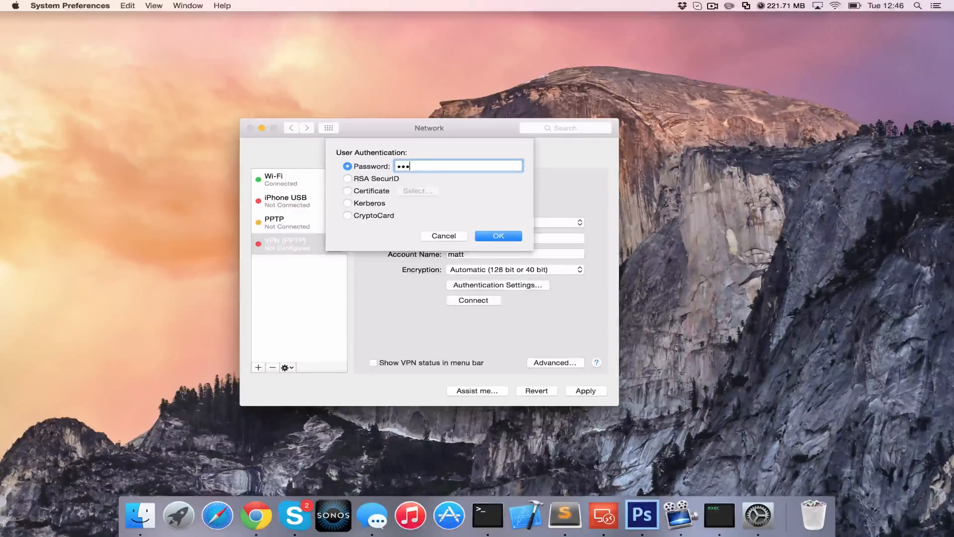
pyautogui.click(497, 235)
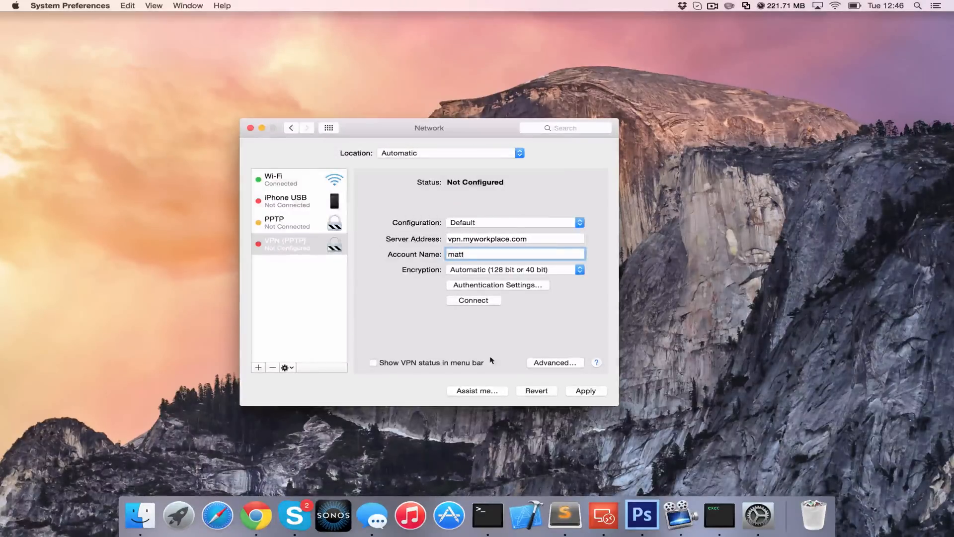
pyautogui.click(373, 362)
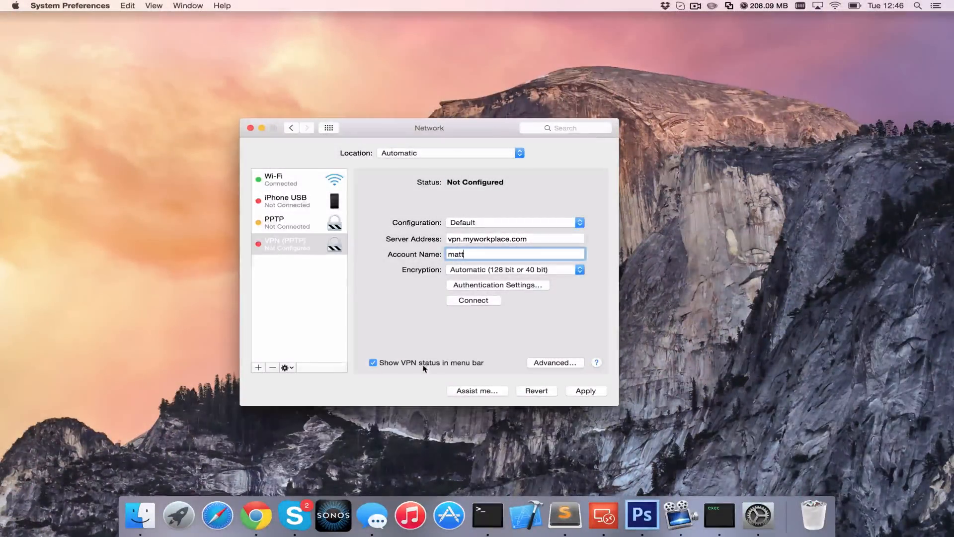
# Enable 'Send all traffic over VPN connection' in the advanced VPN options
pyautogui.click(554, 363)
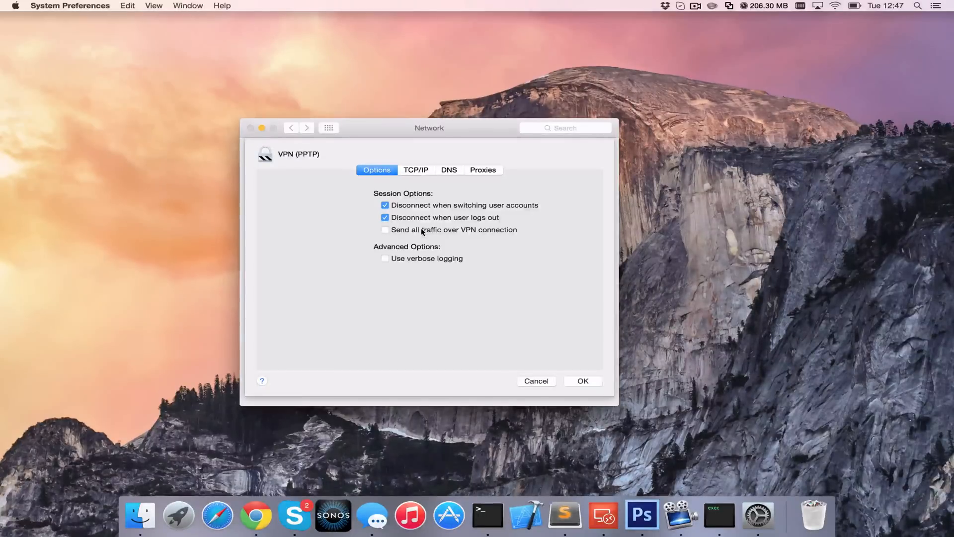
pyautogui.click(385, 229)
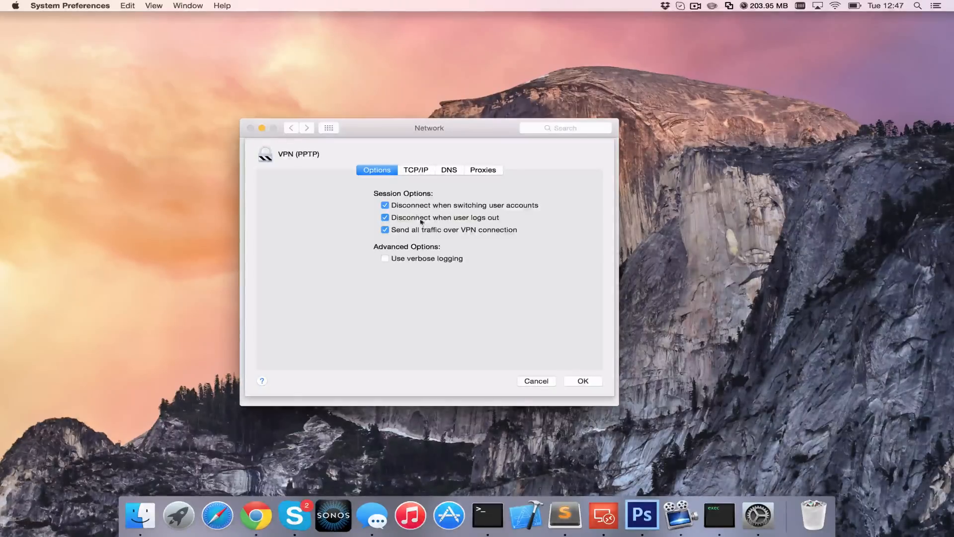
pyautogui.click(581, 380)
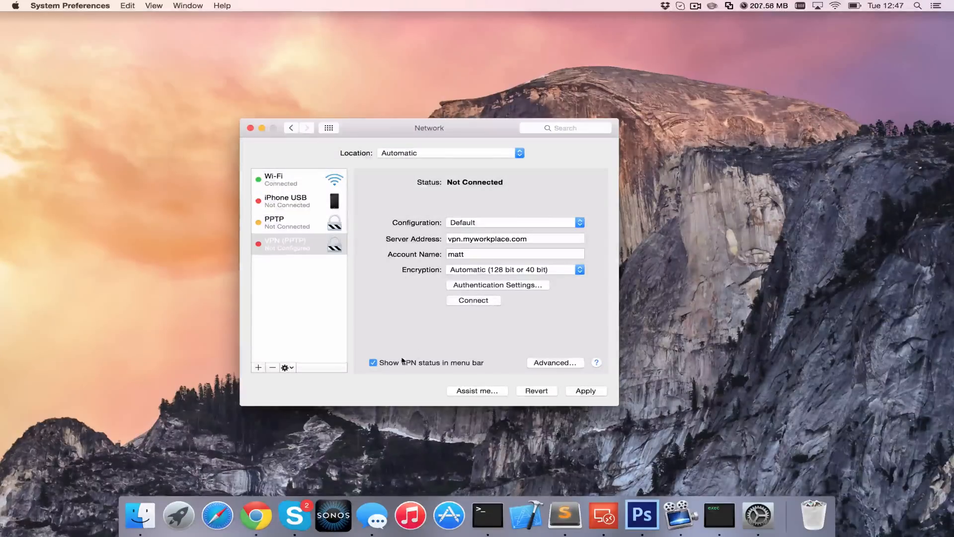
# Apply the VPN configuration and close Network preferences
pyautogui.click(585, 390)
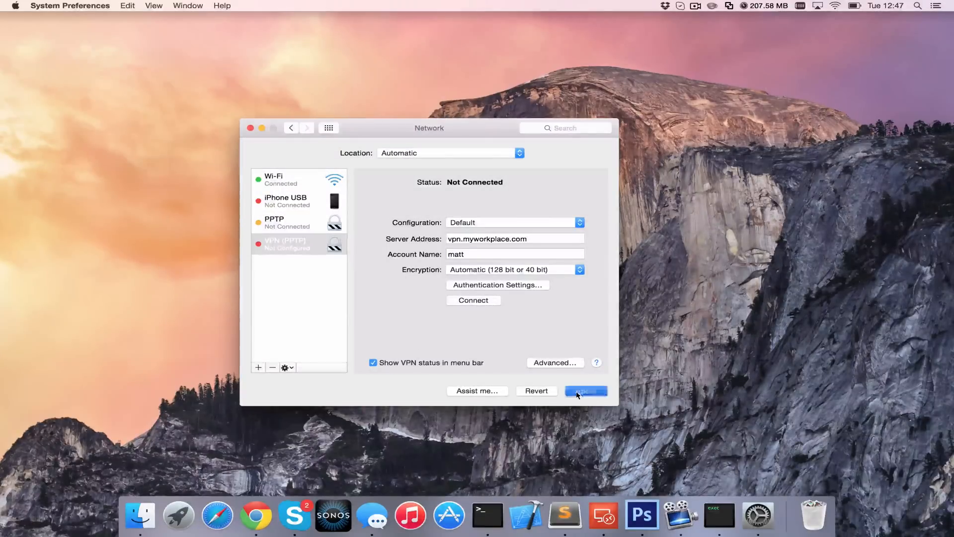
pyautogui.click(584, 391)
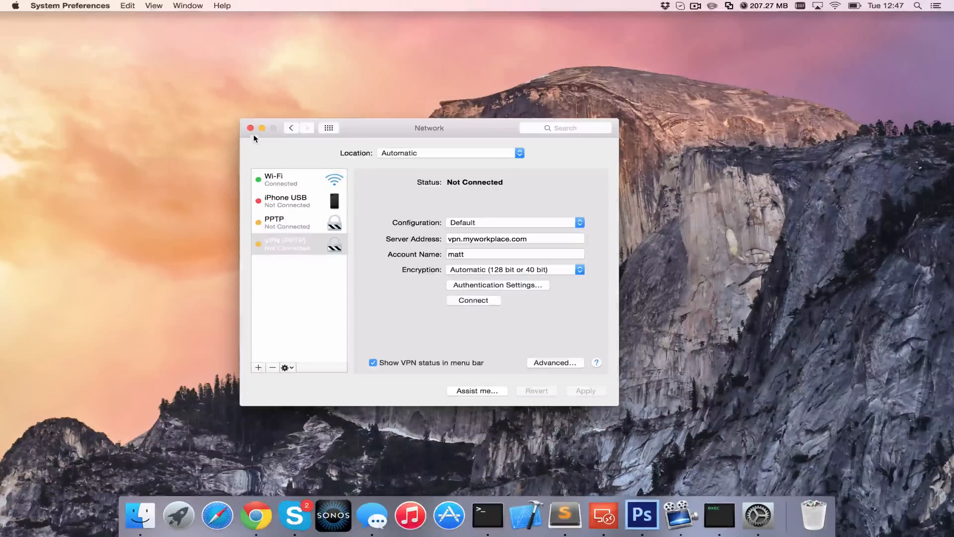
pyautogui.click(250, 128)
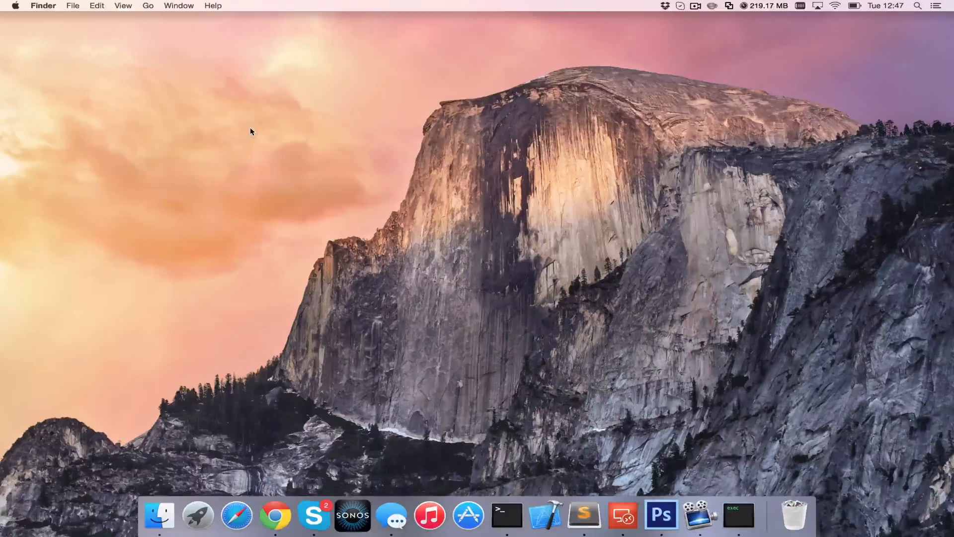
pyautogui.moveTo(792, 73)
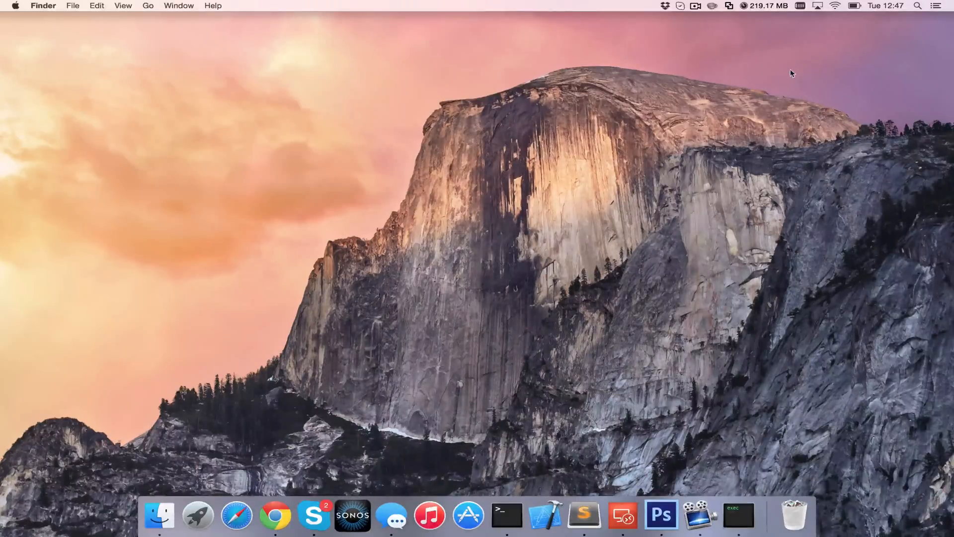
# From the menu bar VPN icon, select the Work configuration and choose Connect PPTP
pyautogui.click(780, 16)
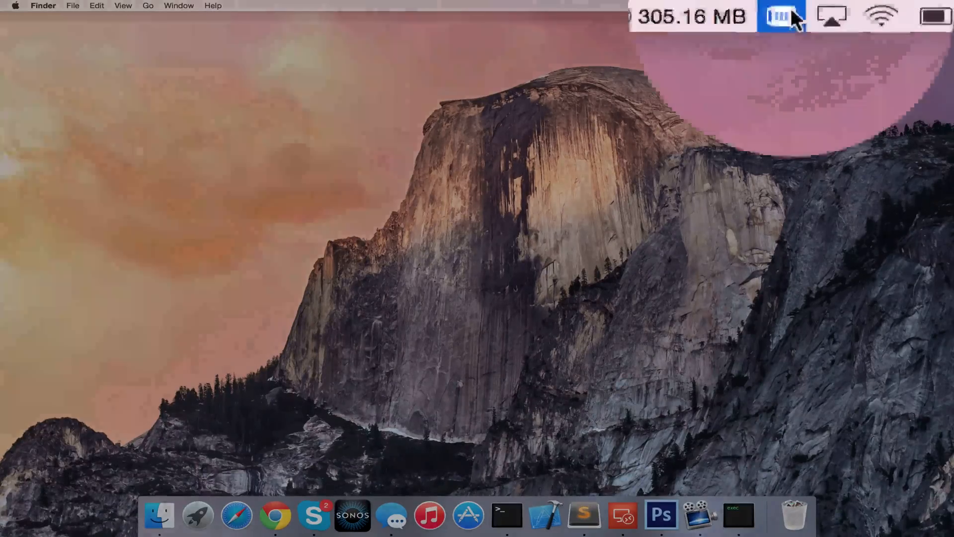
pyautogui.click(781, 16)
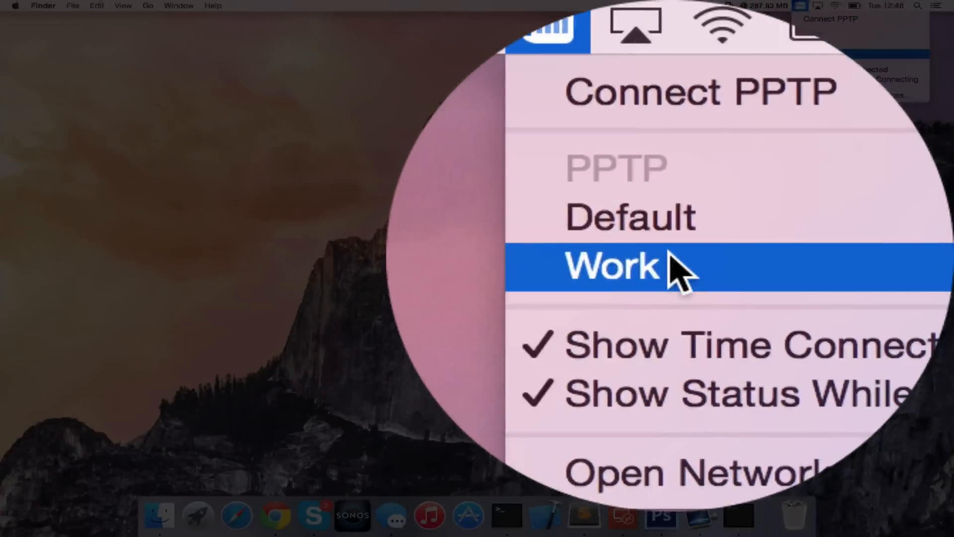
pyautogui.click(612, 268)
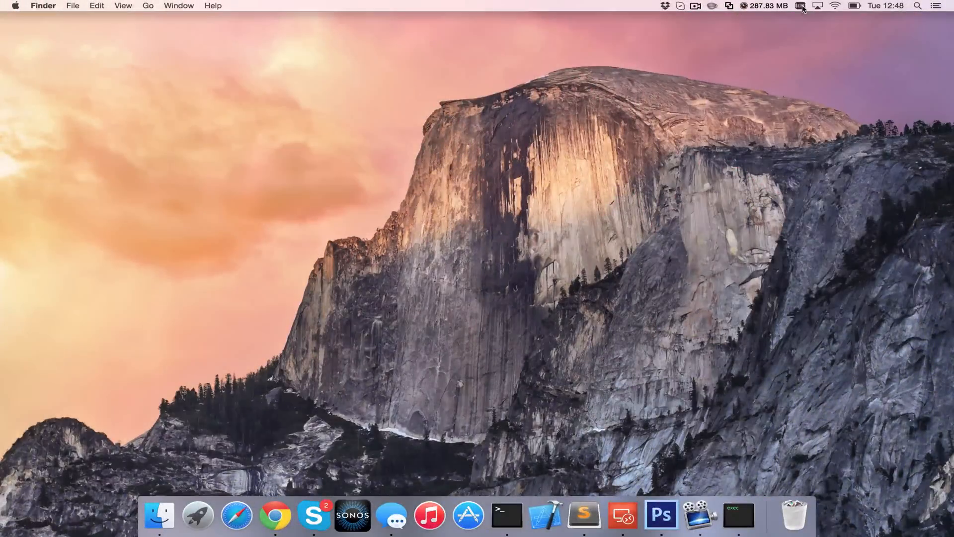
pyautogui.click(801, 6)
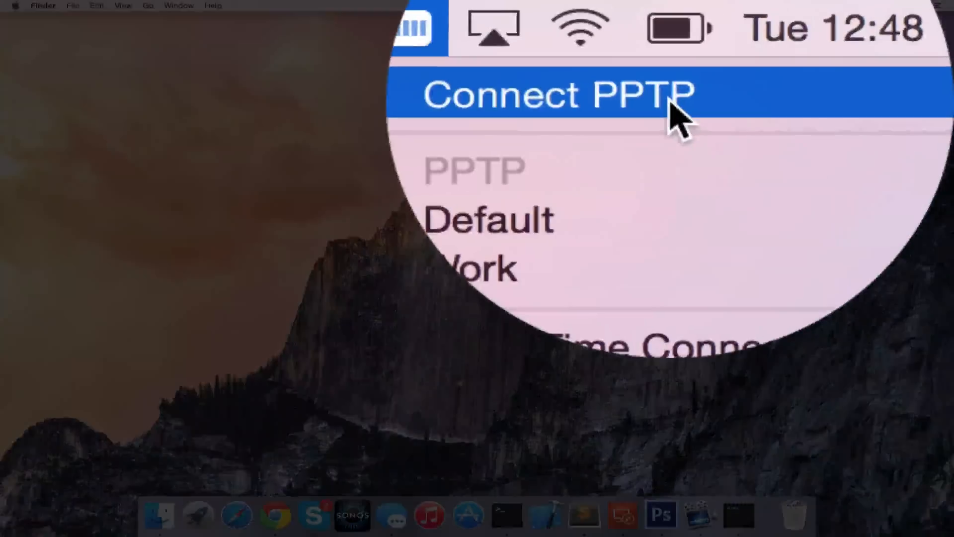
pyautogui.click(556, 95)
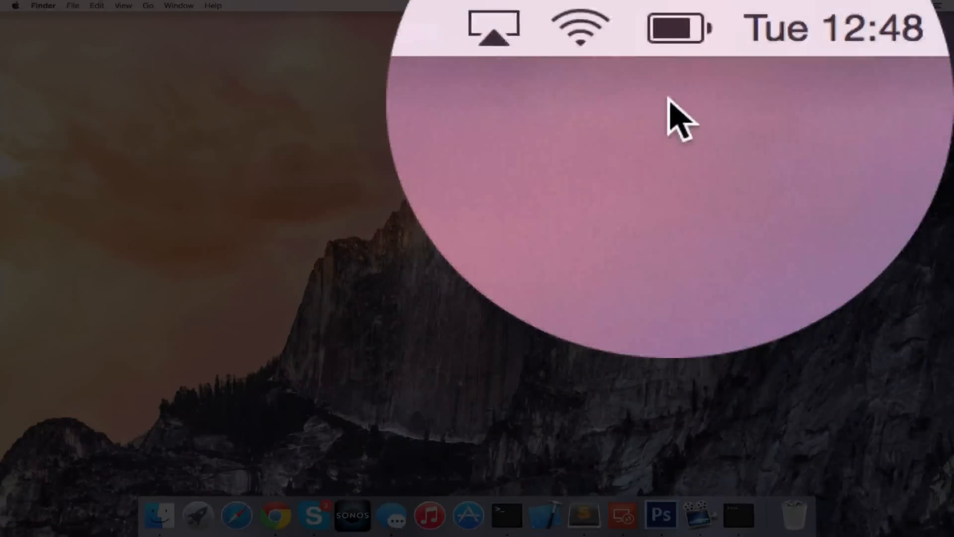